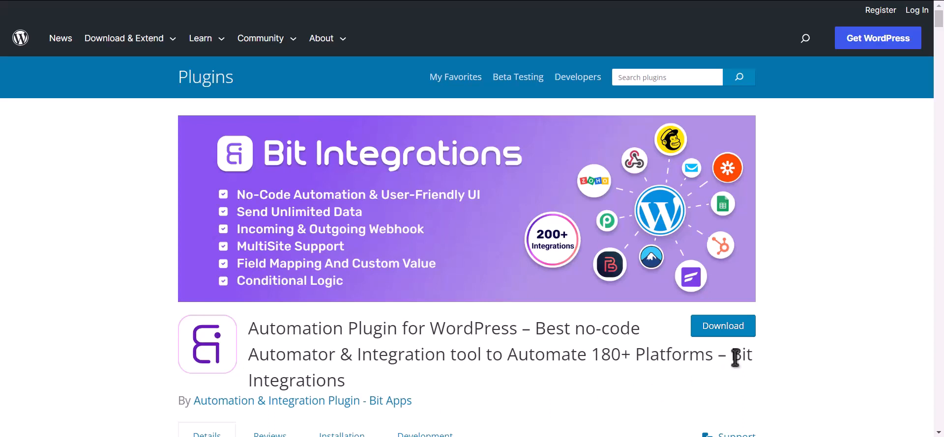
Install the Bit Integrations plugin and reach its welcome page in the WordPress admin.
left_click_drag(734, 354, 296, 381)
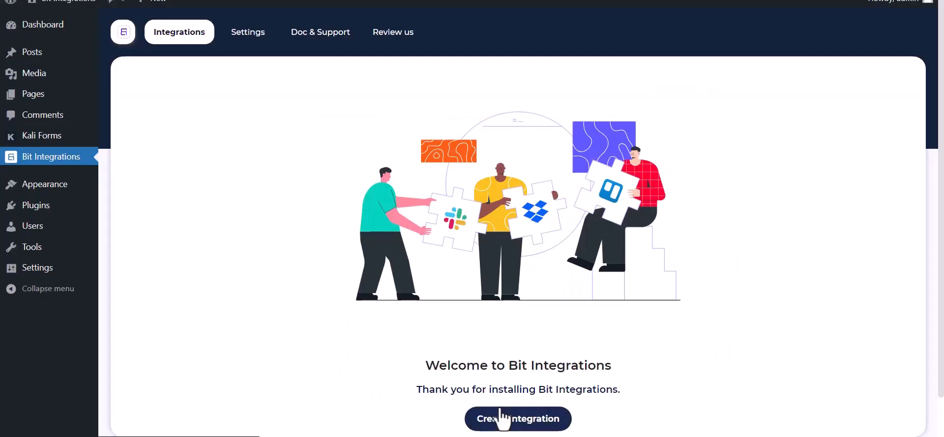
Create a new integration triggered by Kali Forms and copy its webhook URL.
left_click(518, 419)
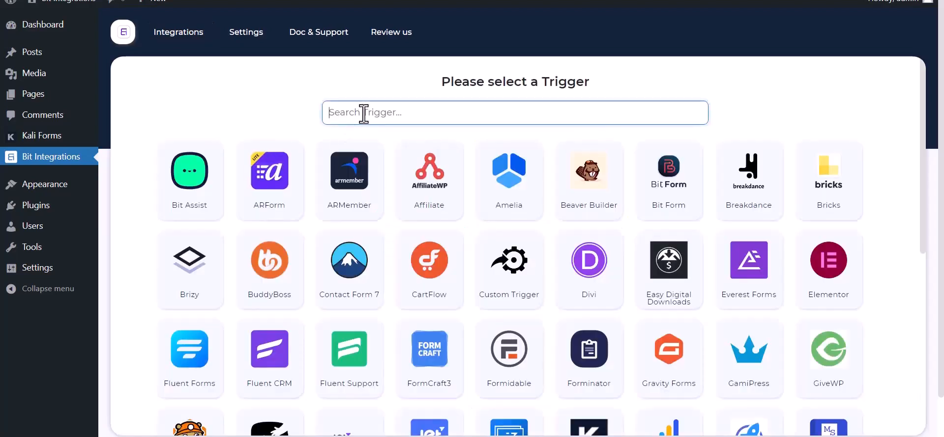
type("ka")
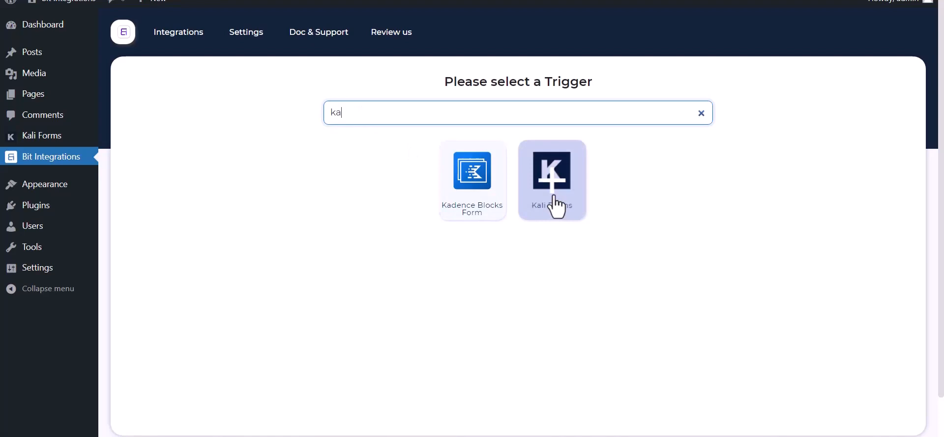
left_click(551, 181)
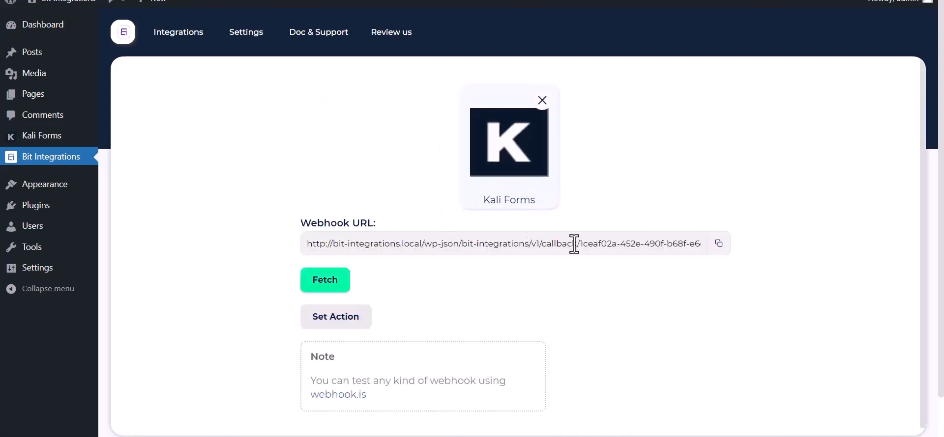
left_click(718, 244)
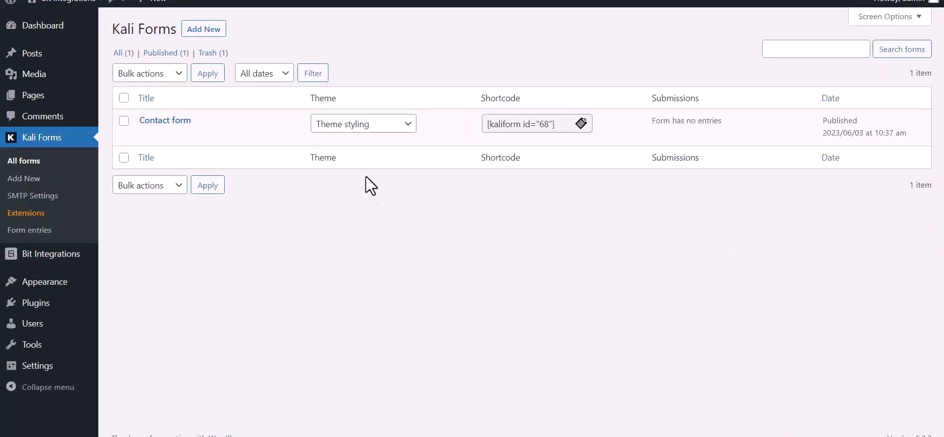
mouse_move(164, 120)
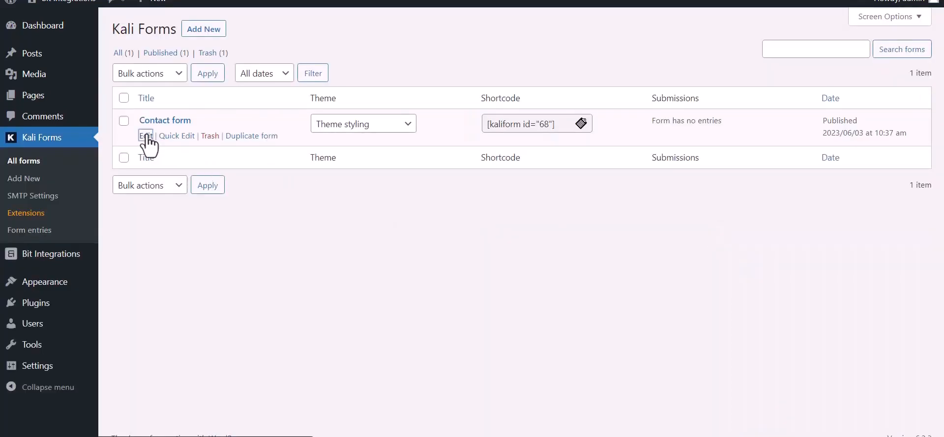
Open the Kali Forms Contact form in the editor on its Settings screen.
left_click(145, 135)
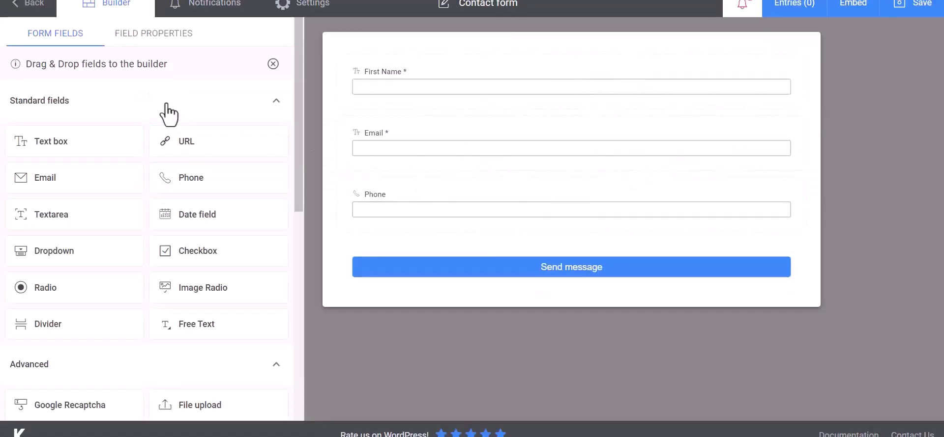
left_click(311, 5)
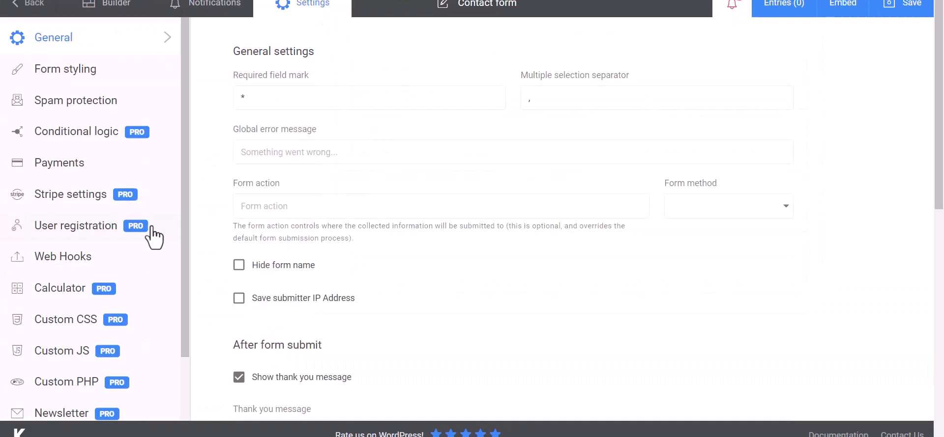
Create a Web Hook named 'Bit Integrations' on the Contact form.
left_click(63, 257)
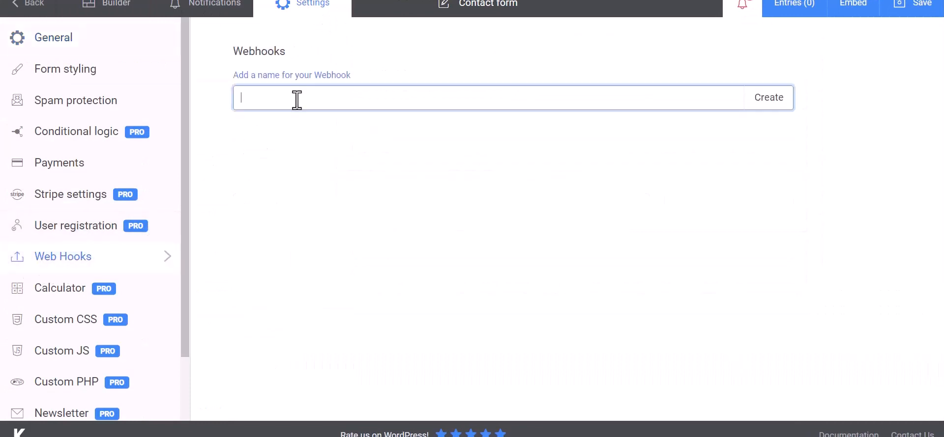
type("Bit")
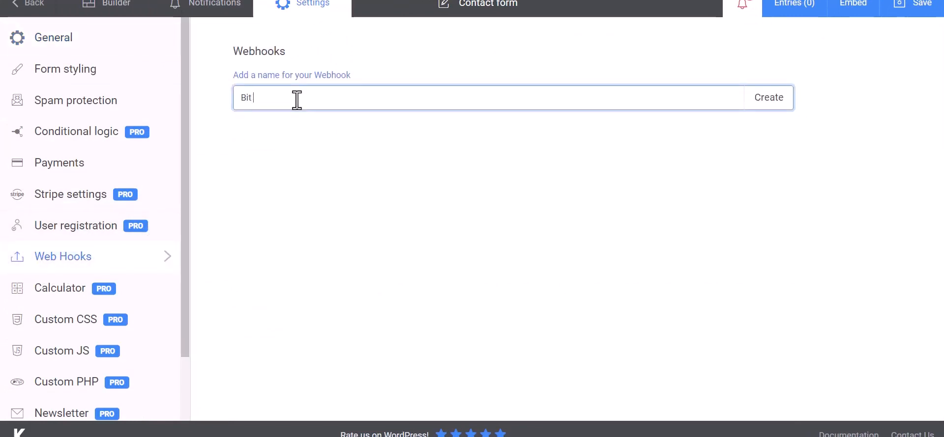
type("Int")
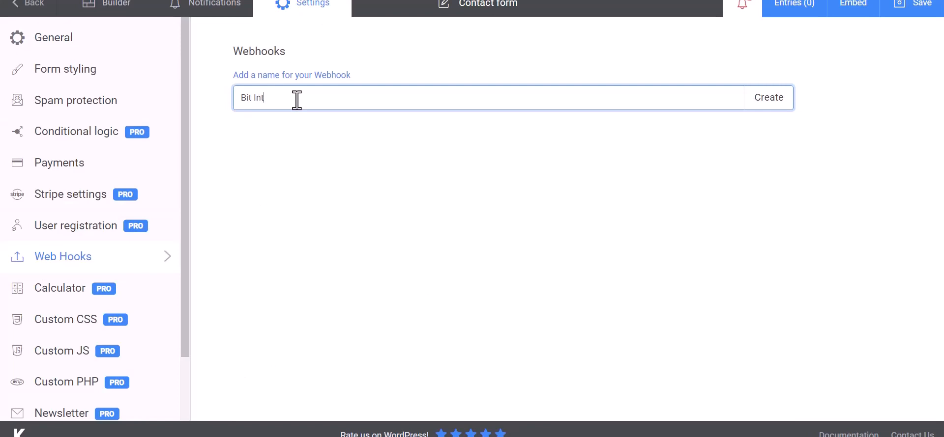
type("egrations")
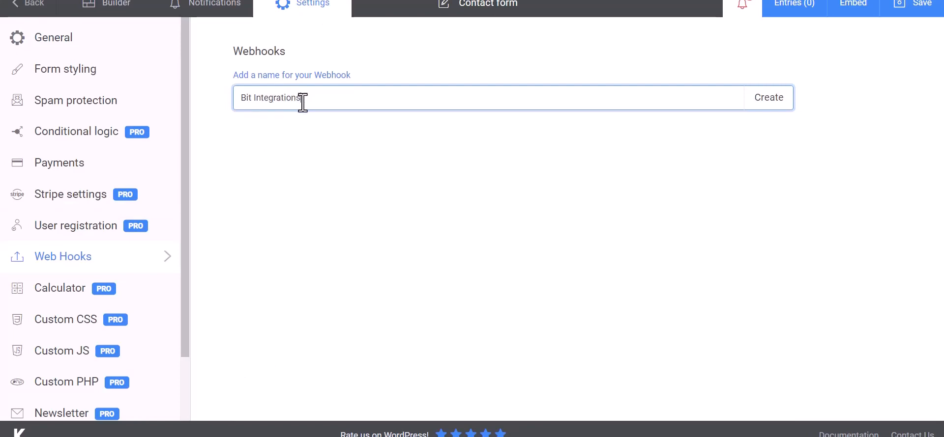
left_click(768, 98)
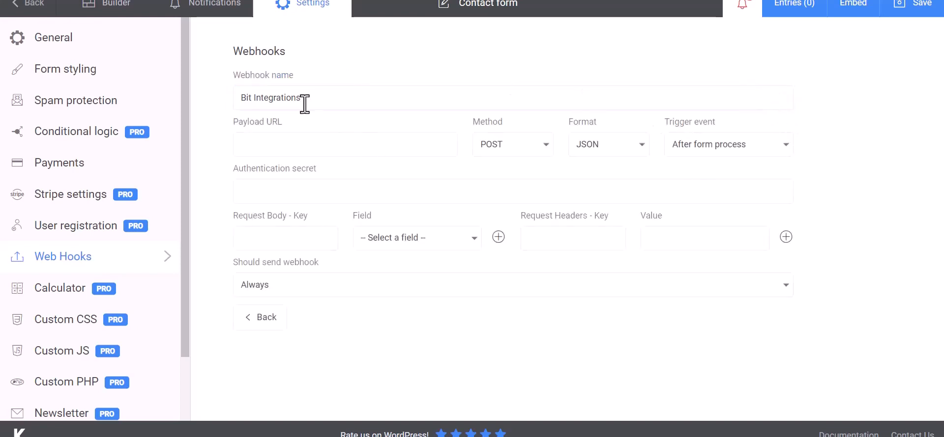
Set the webhook payload URL, map the Name, Email and Phone fields, and save the form.
left_click(345, 144)
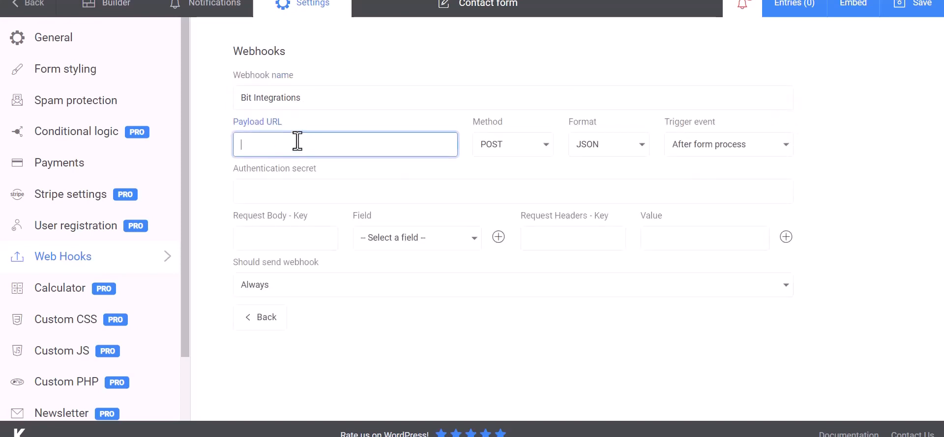
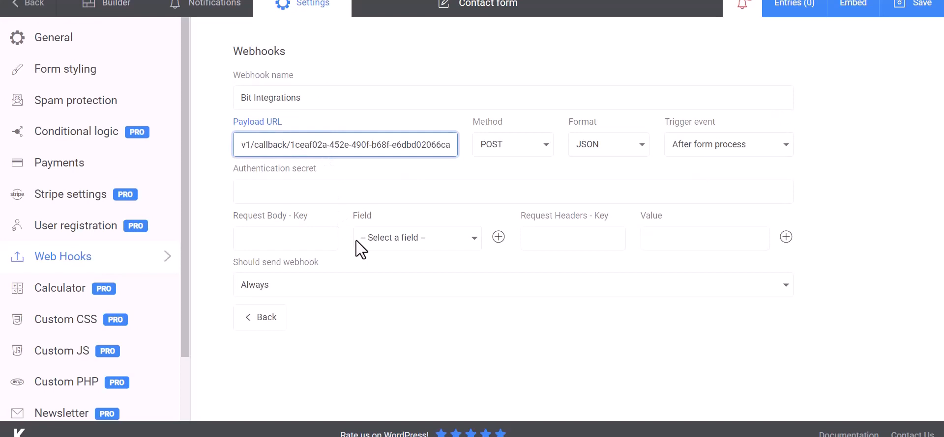
left_click(415, 238)
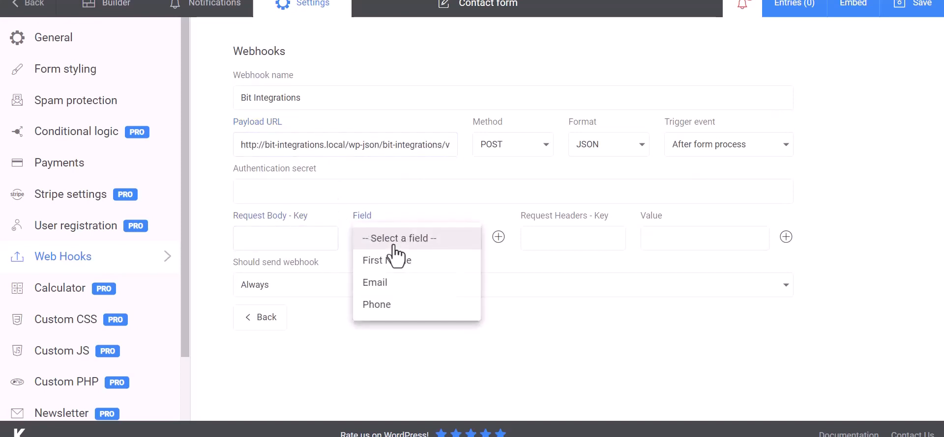
left_click(386, 260)
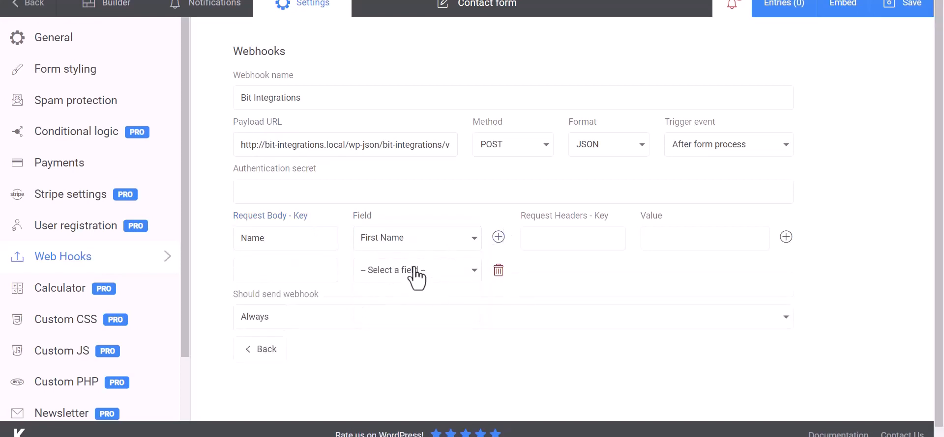
type("Email")
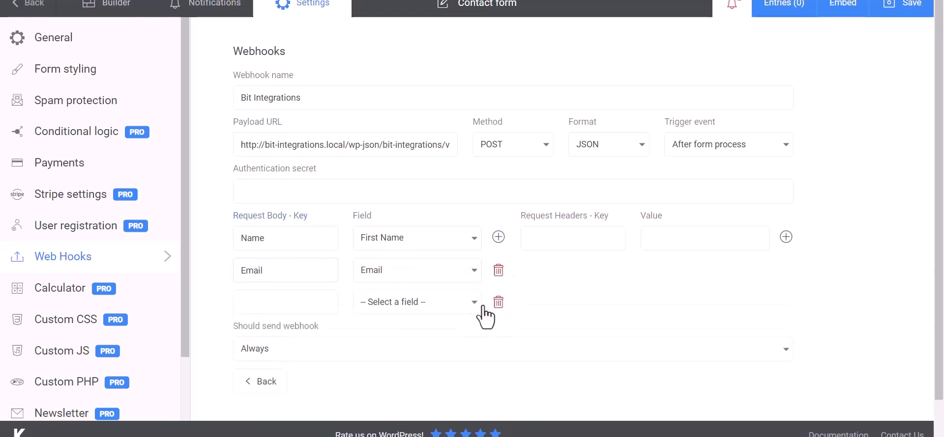
left_click(417, 302)
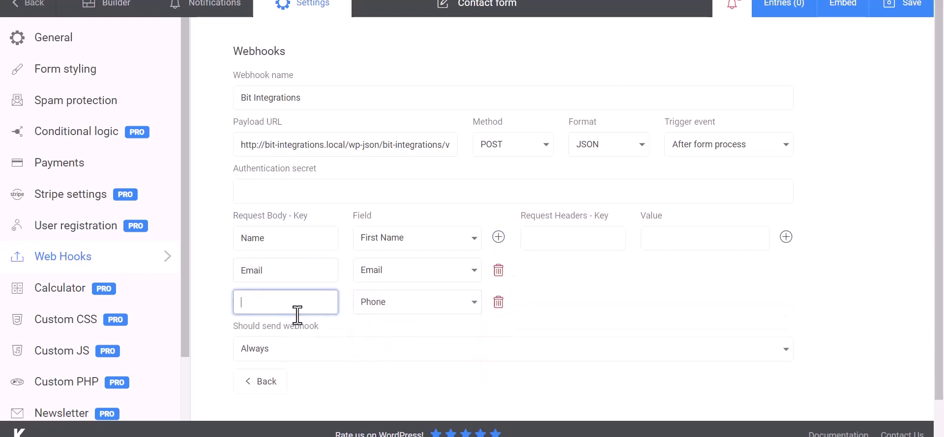
type("Phone")
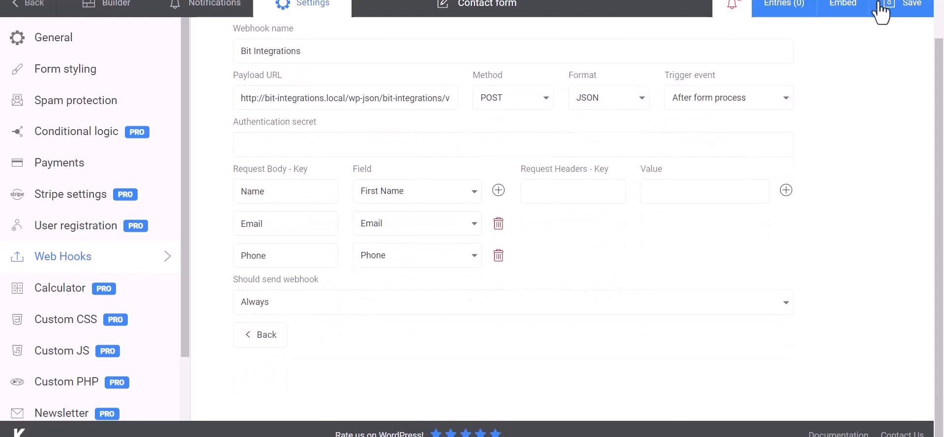
left_click(913, 5)
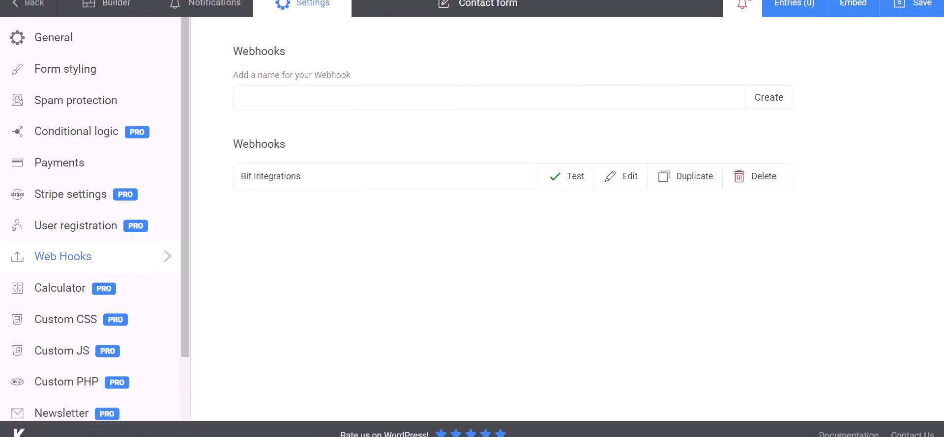
Fetch the Kali Forms webhook data in Bit Integrations and choose SendPulse as the action.
left_click(573, 177)
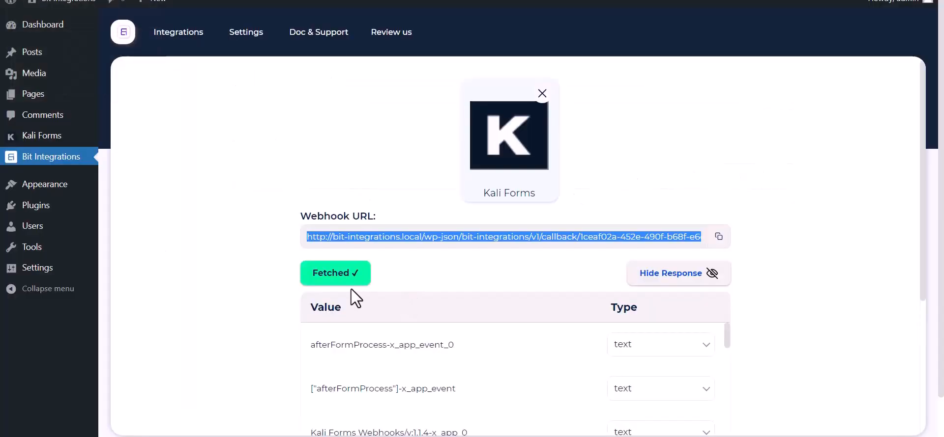
scroll("down", 3)
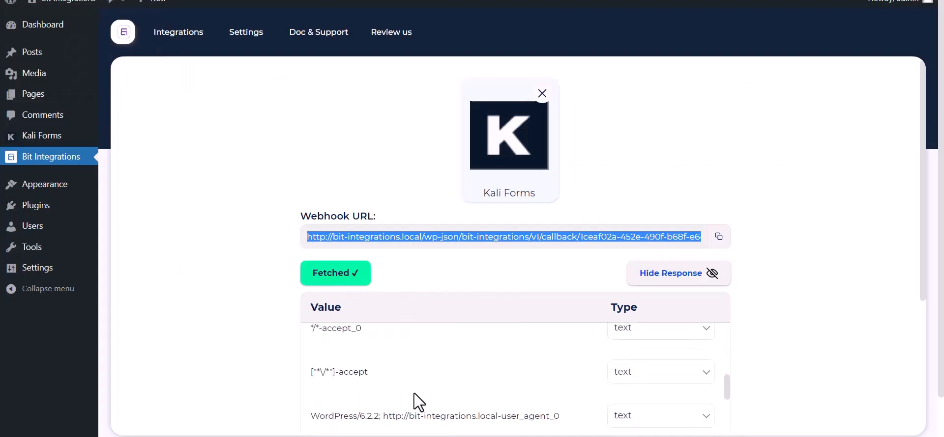
scroll("down", 3)
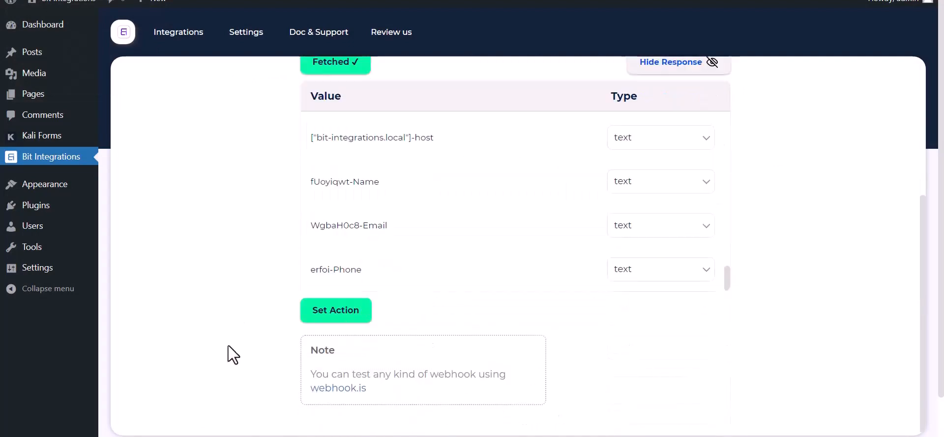
left_click(335, 310)
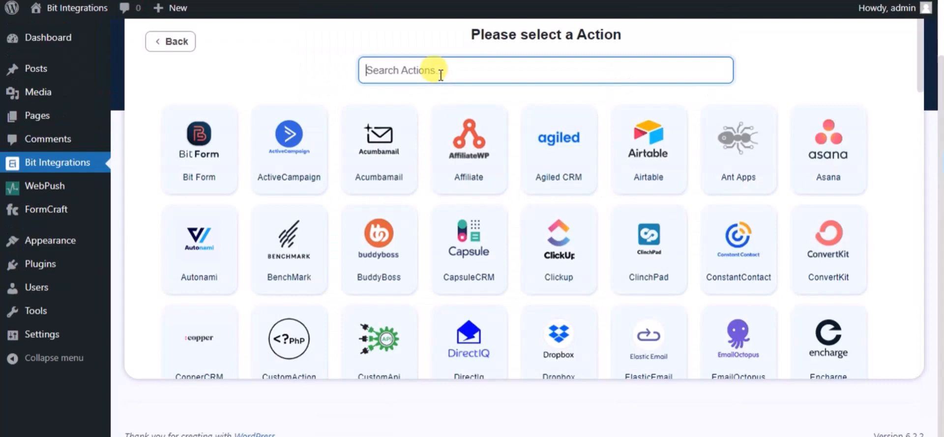
type("send")
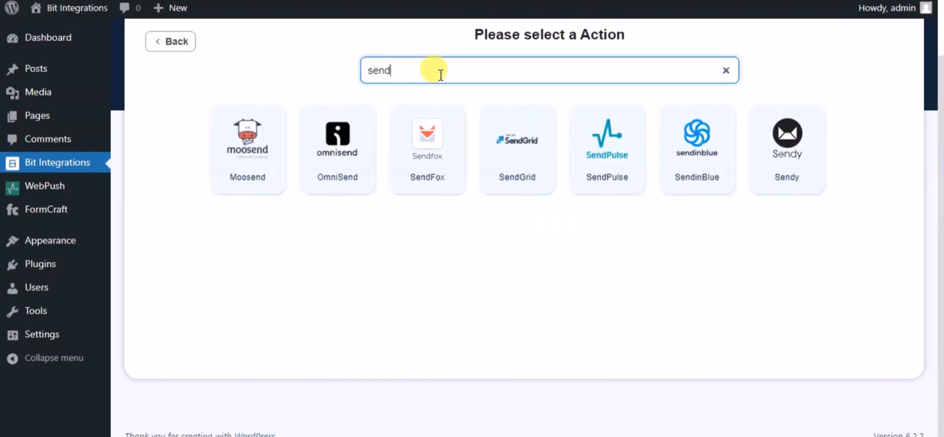
left_click(606, 150)
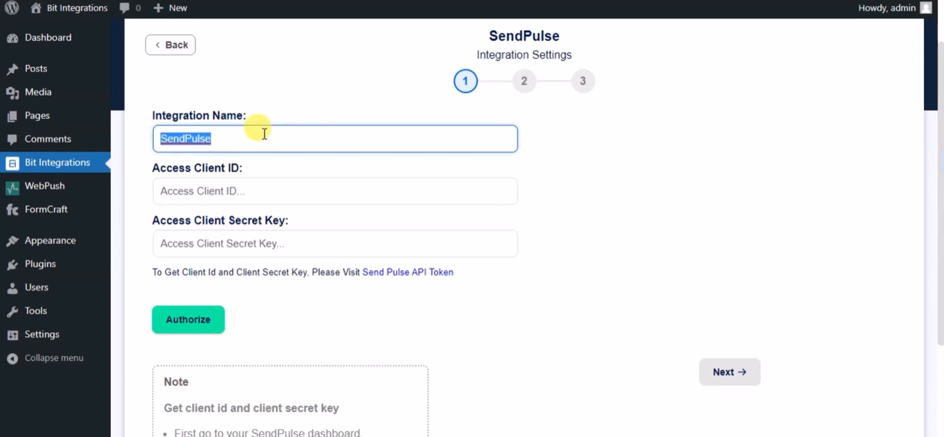
Name the SendPulse connection, enter its client ID and secret key, authorize, and continue.
type("Bit")
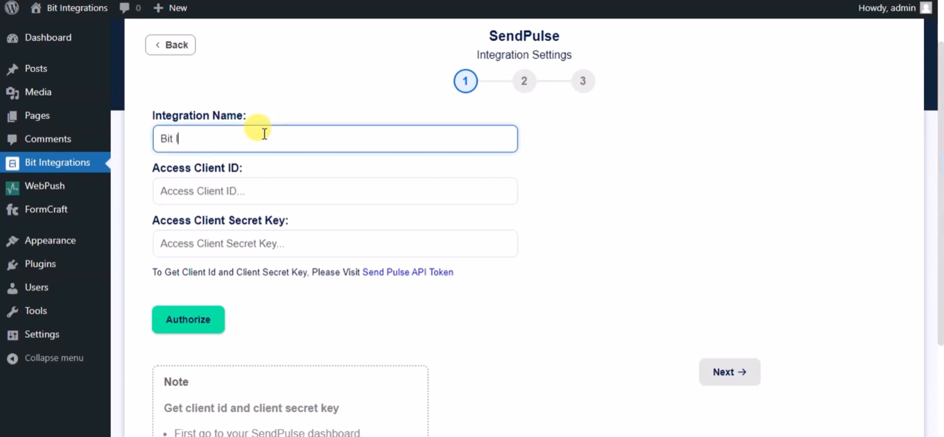
type("Integrations")
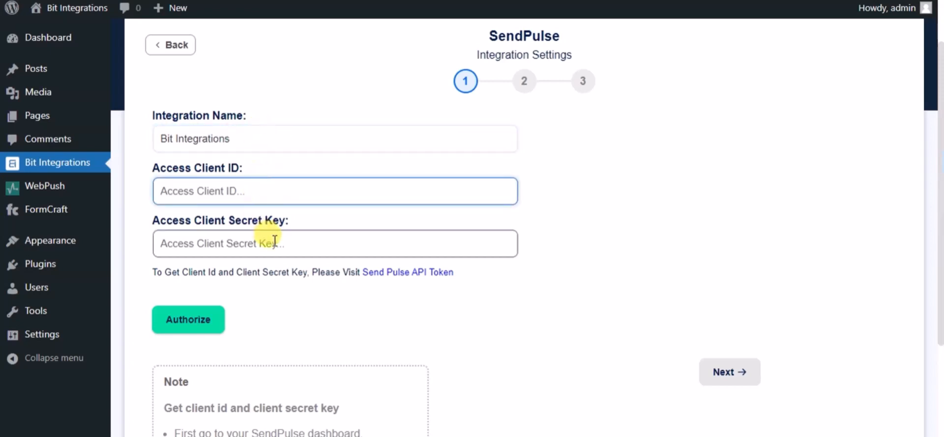
left_click(407, 273)
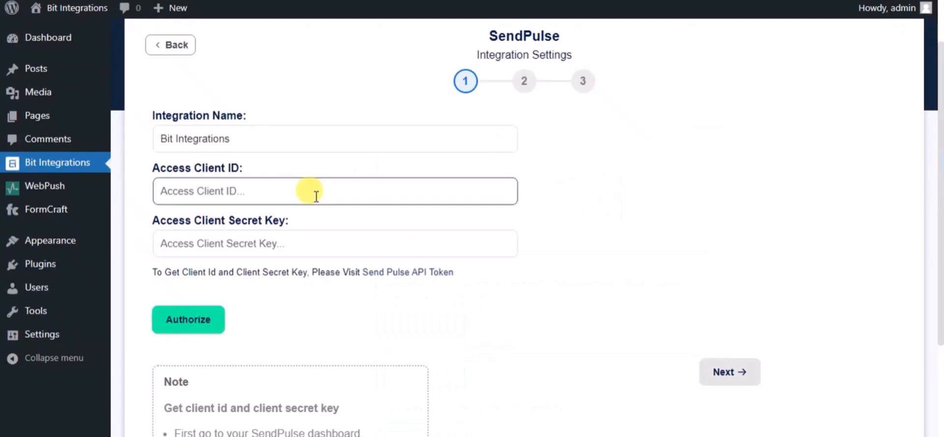
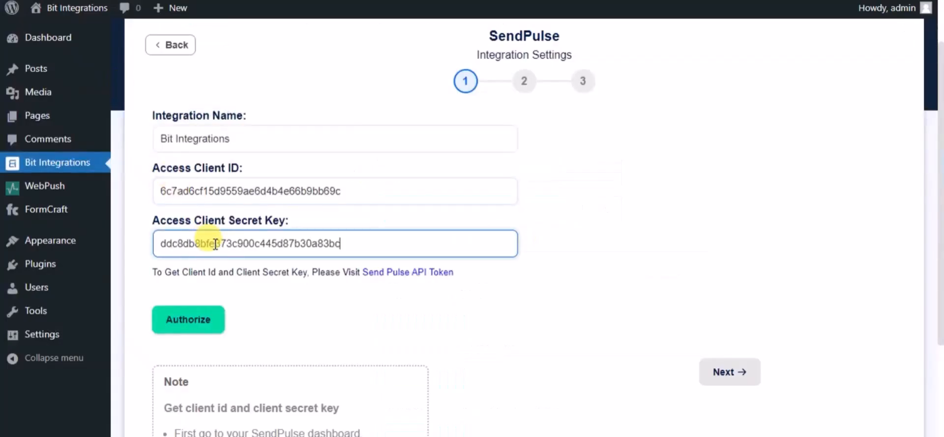
left_click(187, 320)
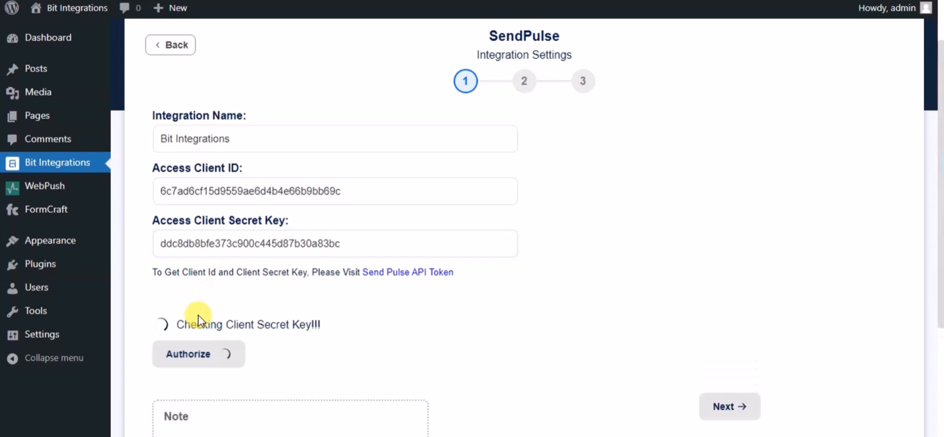
left_click(188, 354)
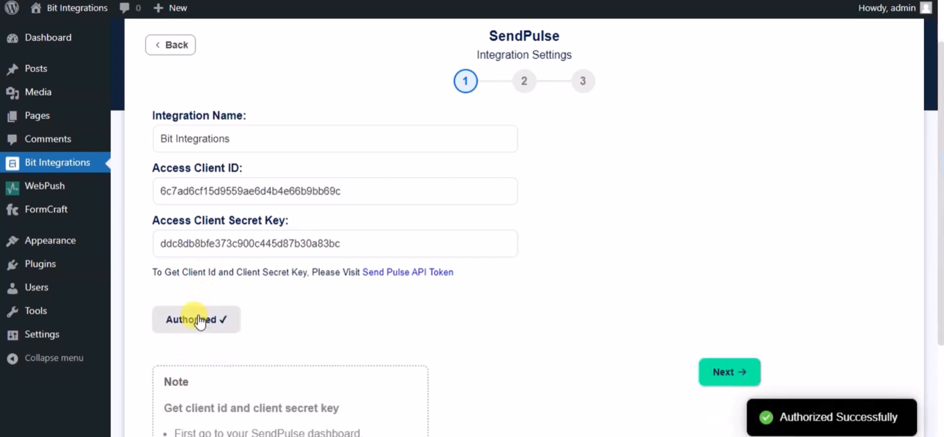
mouse_move(694, 358)
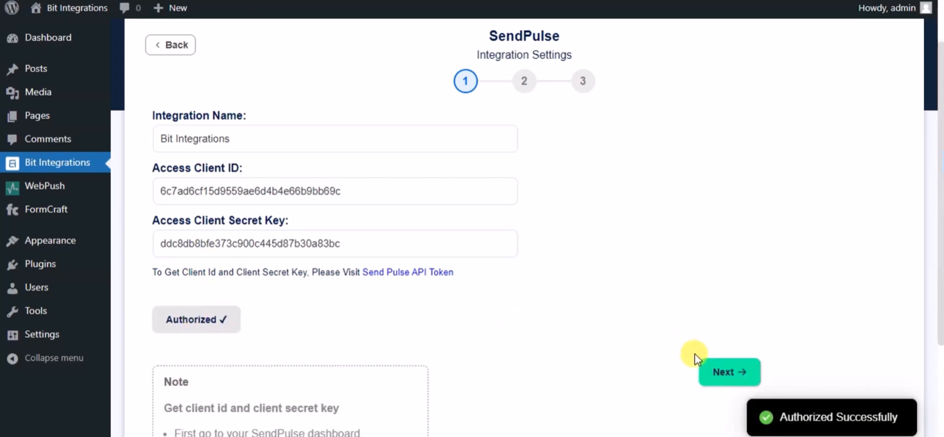
left_click(728, 372)
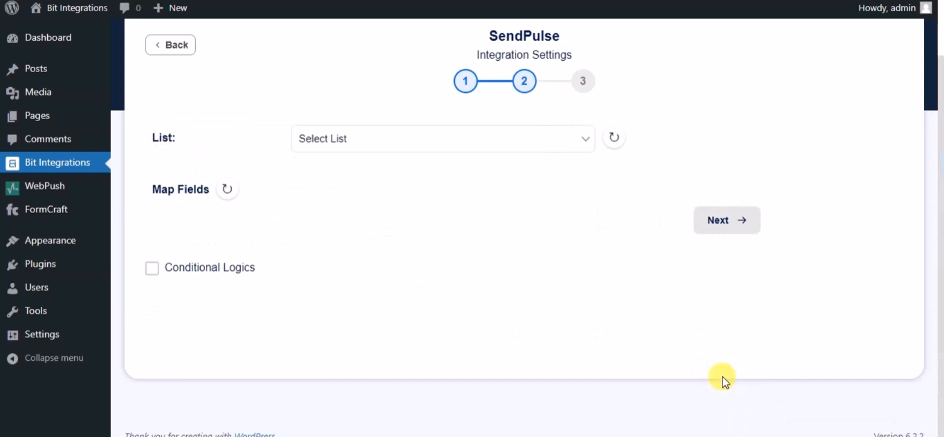
Select the My emails list and map the form's Email field to SendPulse Email.
left_click(442, 138)
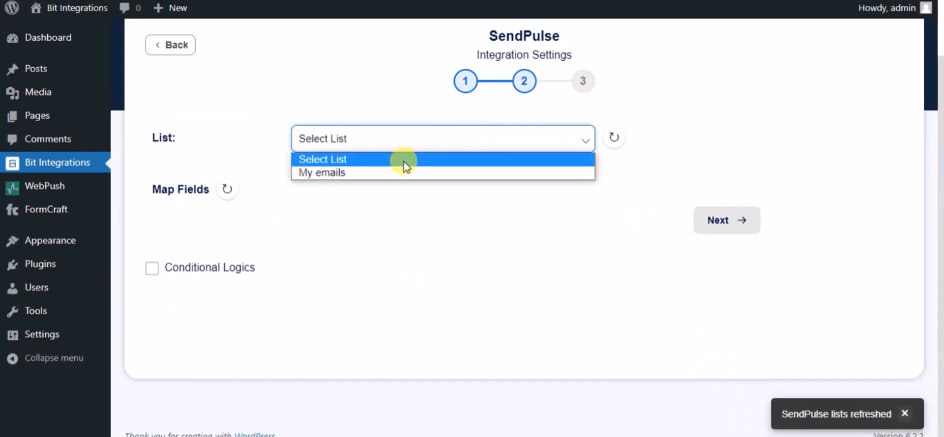
left_click(322, 173)
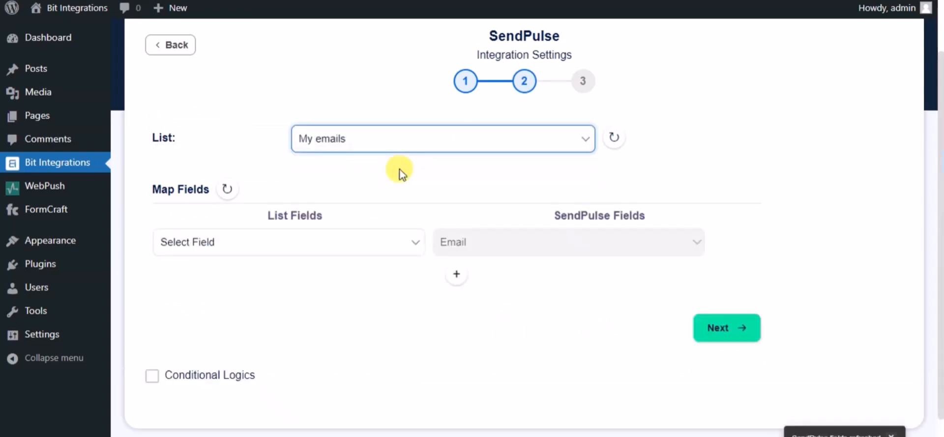
left_click(288, 242)
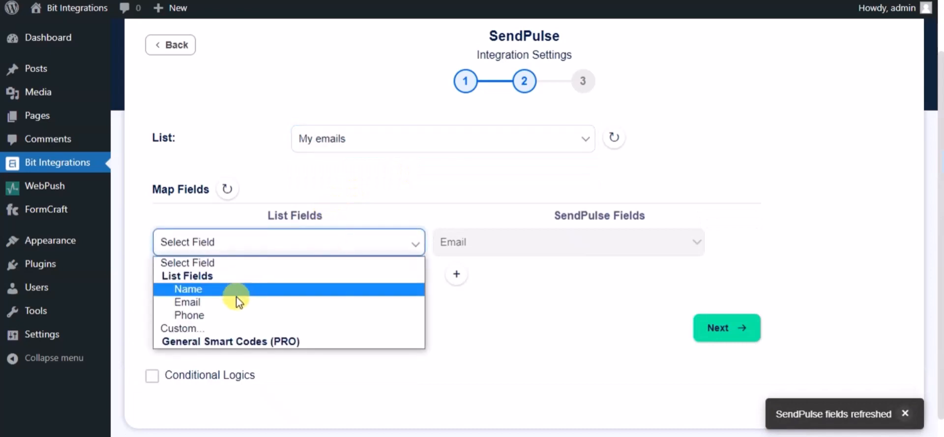
left_click(188, 302)
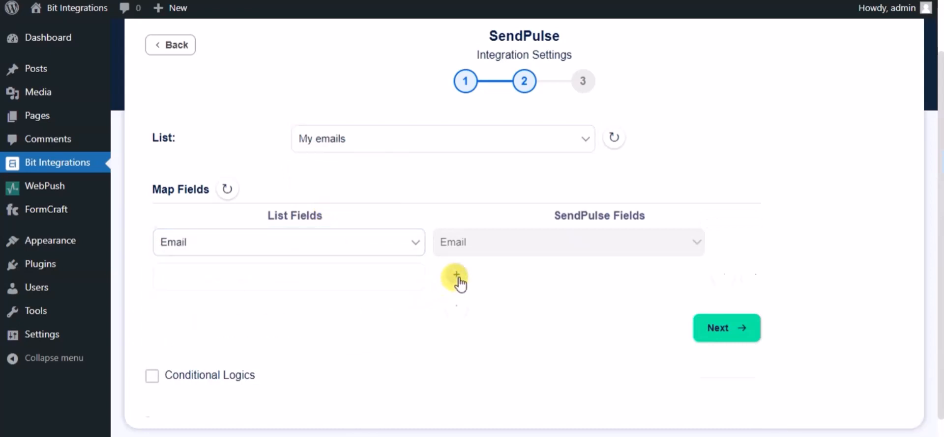
Add Name and Phone field mappings, then finish and save the integration.
left_click(455, 277)
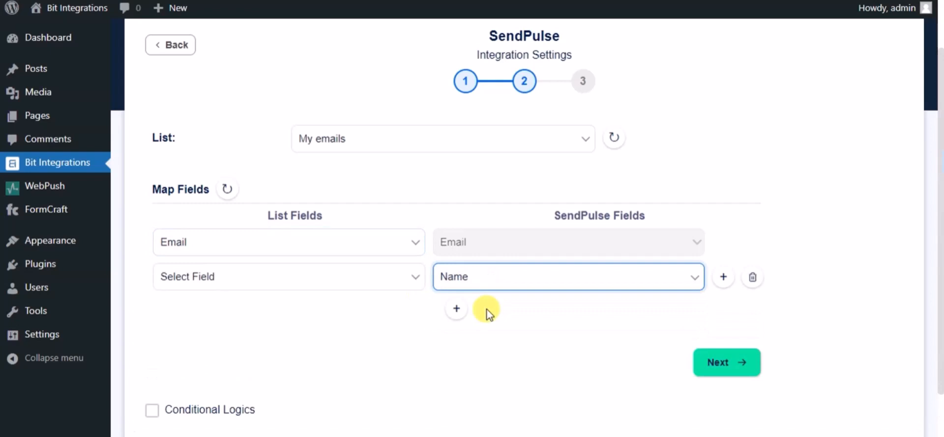
left_click(289, 277)
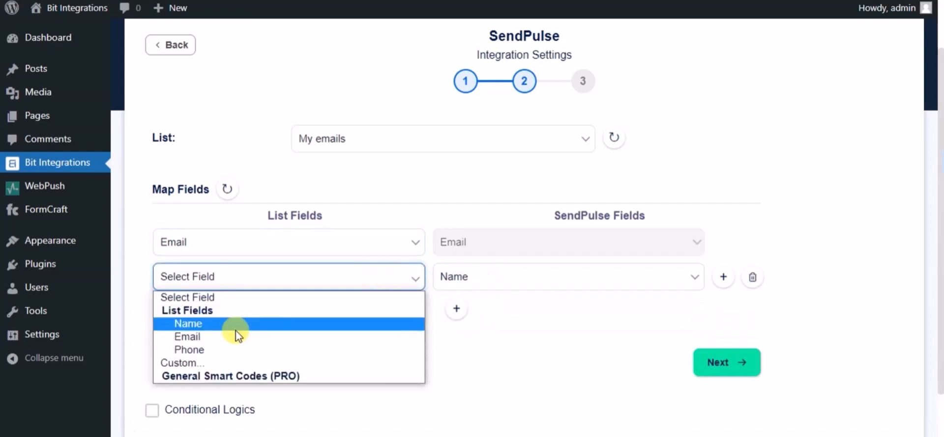
left_click(188, 324)
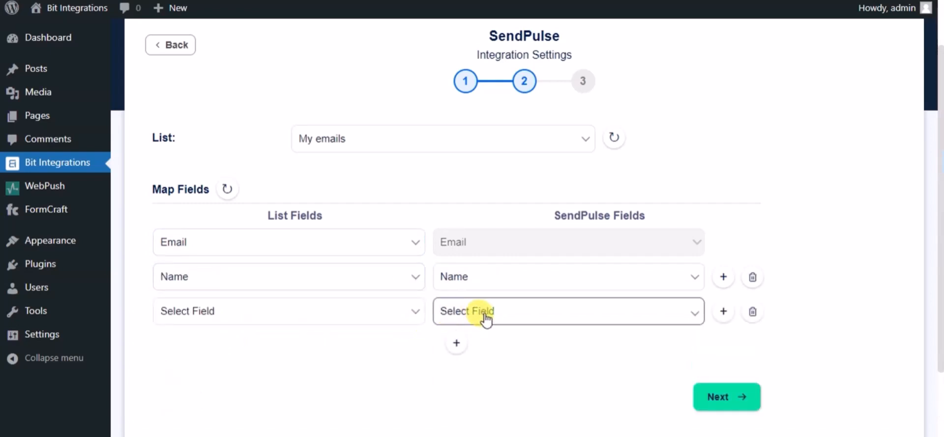
left_click(567, 311)
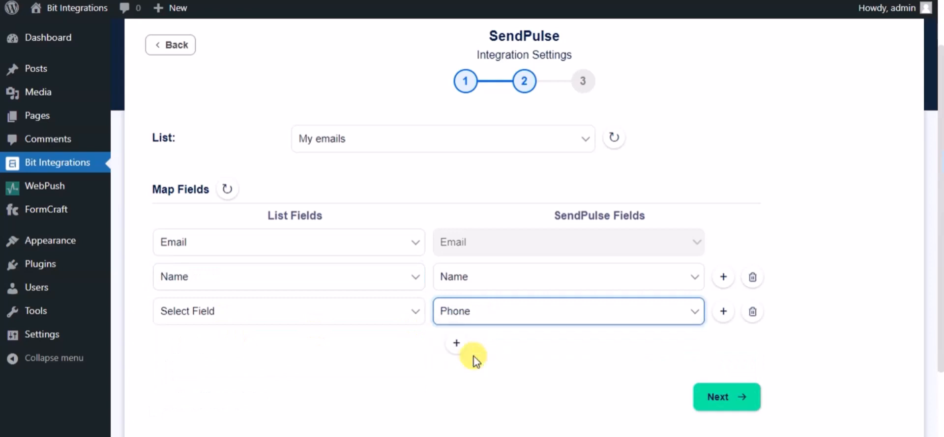
left_click(287, 311)
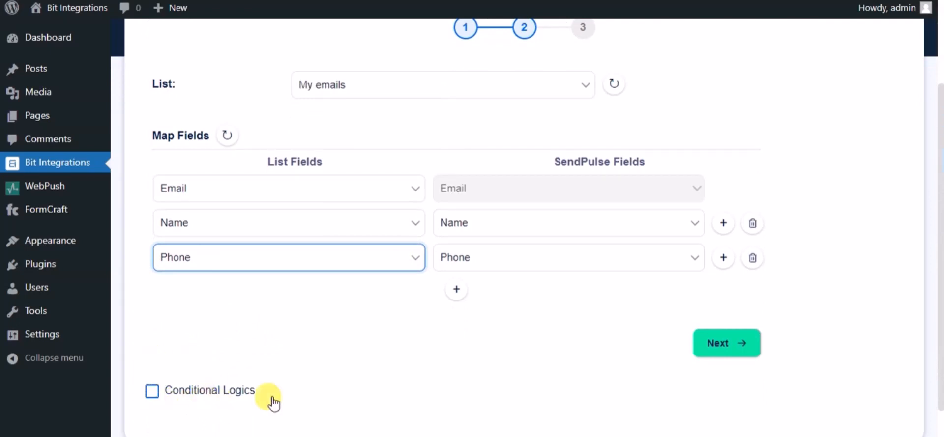
left_click(726, 343)
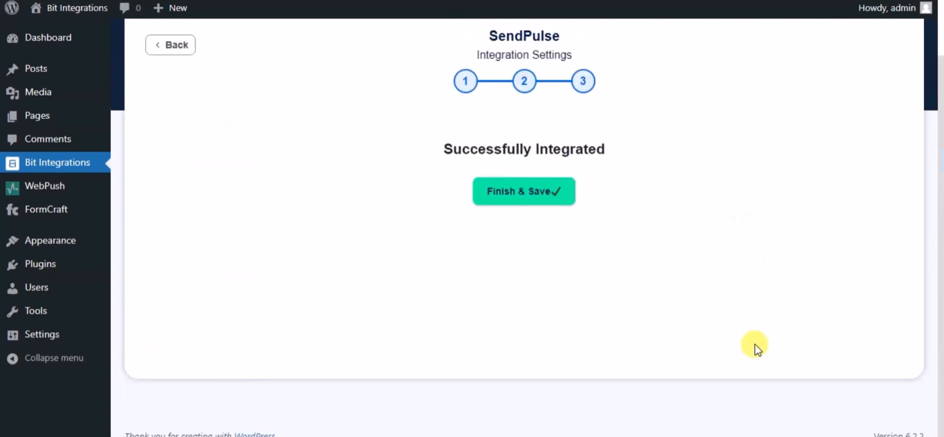
mouse_move(569, 253)
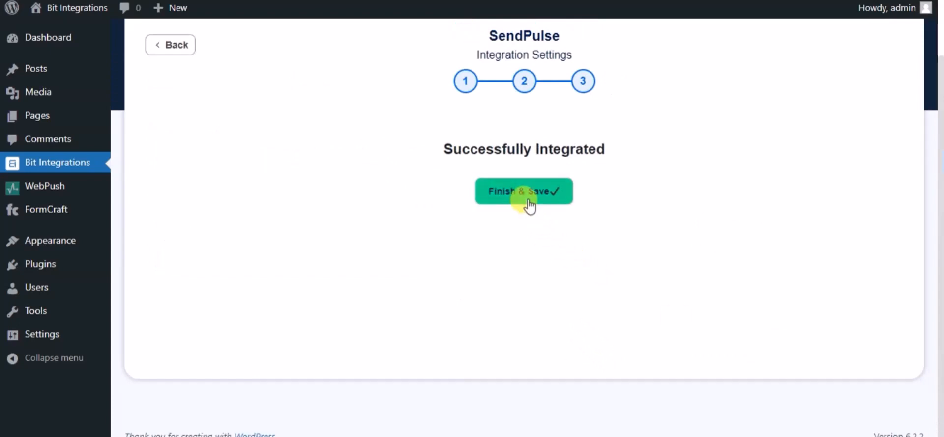
left_click(523, 191)
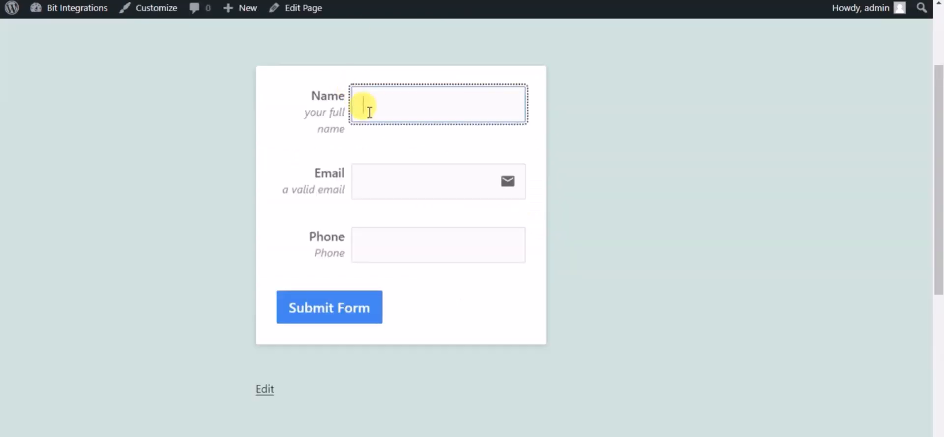
type("Bit")
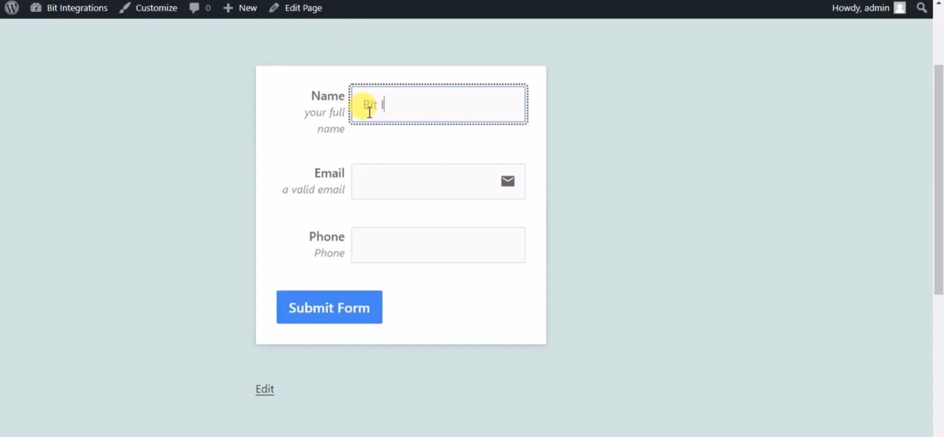
type("Inte")
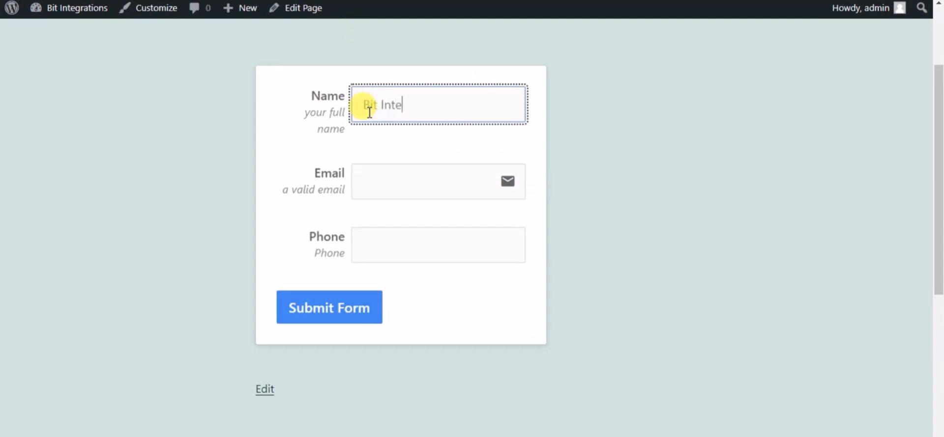
type("gratio")
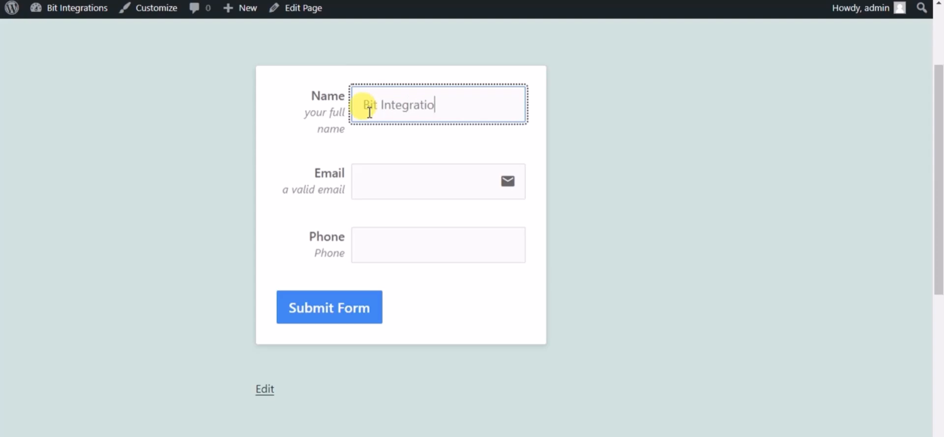
left_click(437, 181)
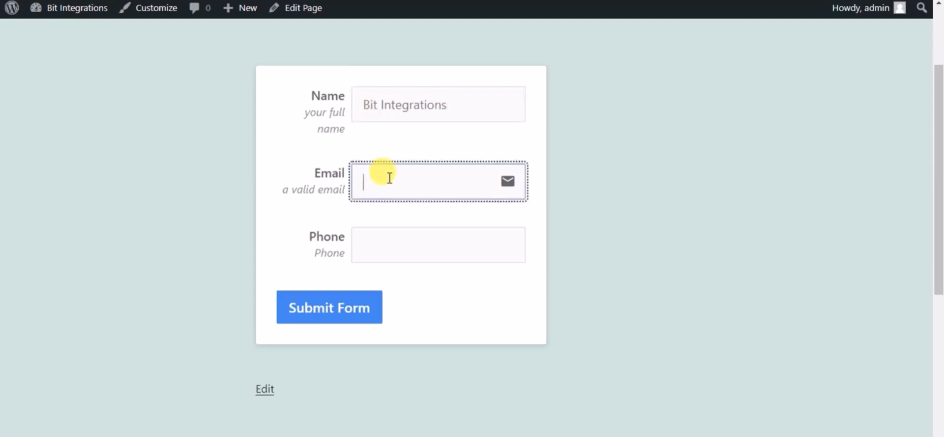
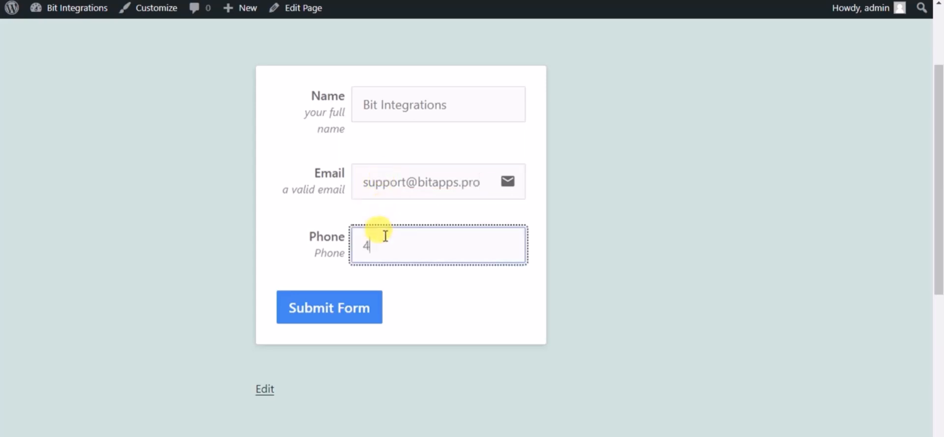
type("445556")
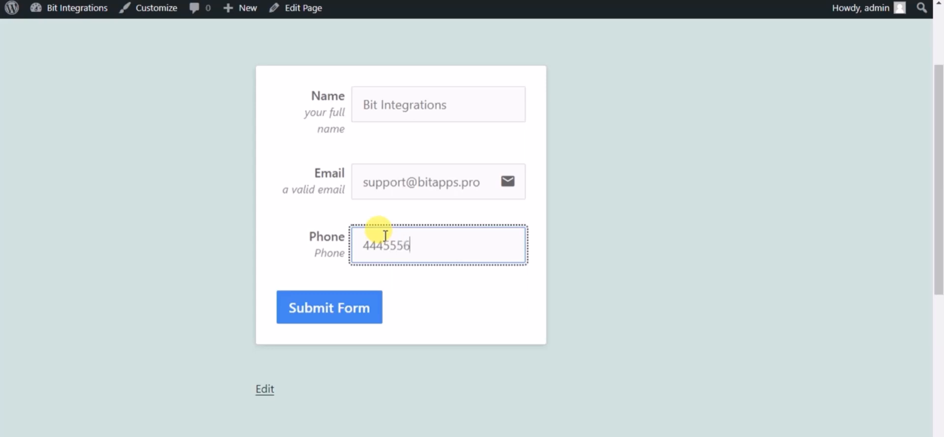
left_click(329, 308)
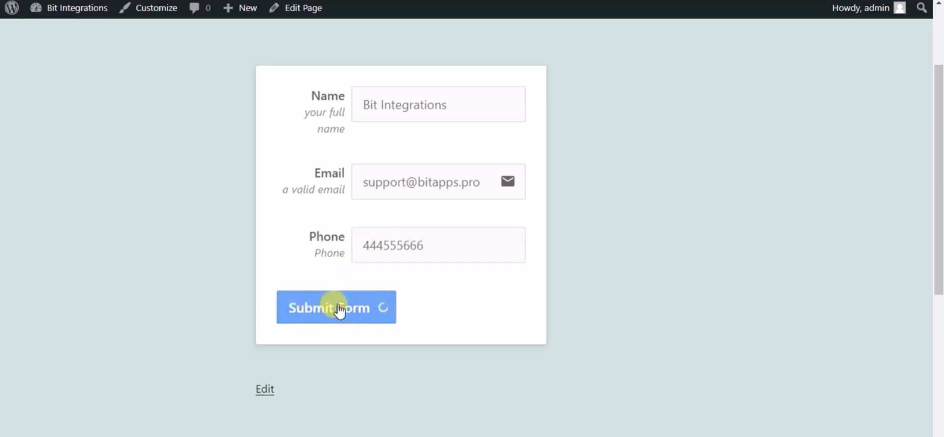
left_click(335, 308)
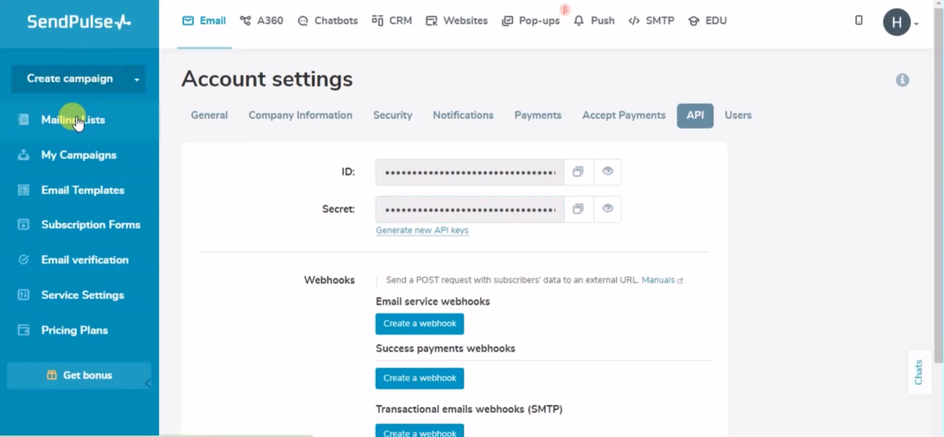
Open SendPulse Mailing Lists and view the My emails list's new Bit Integrations contact.
left_click(72, 119)
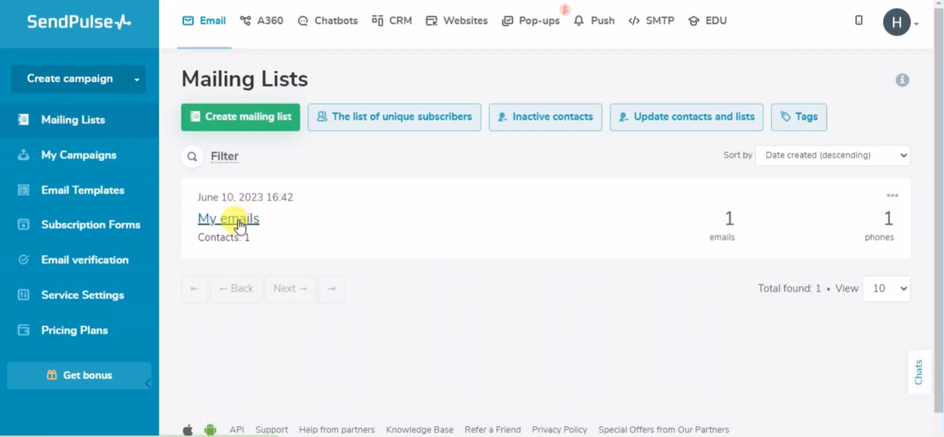
left_click(228, 218)
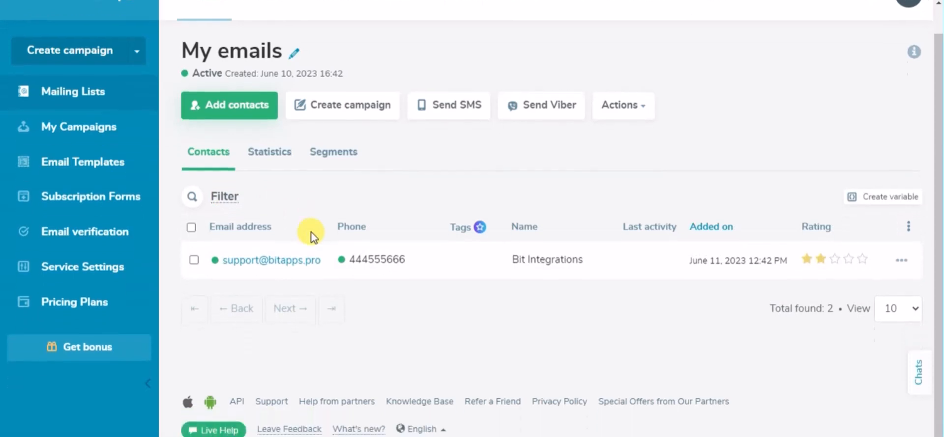
left_click(373, 260)
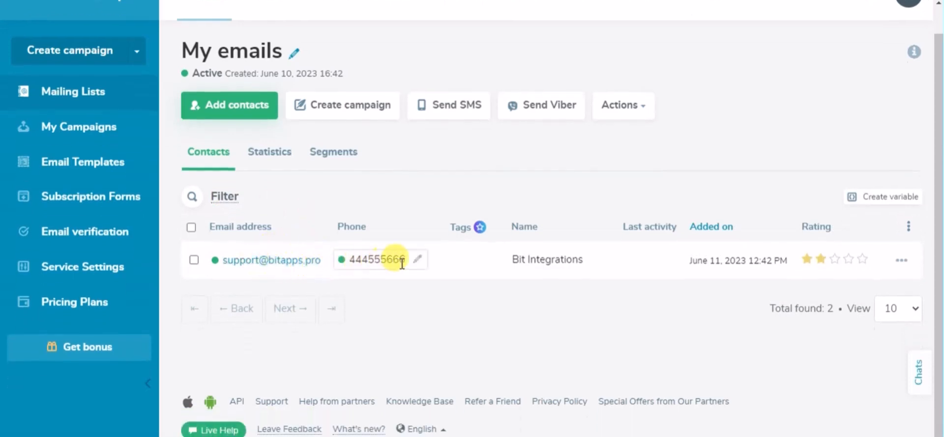